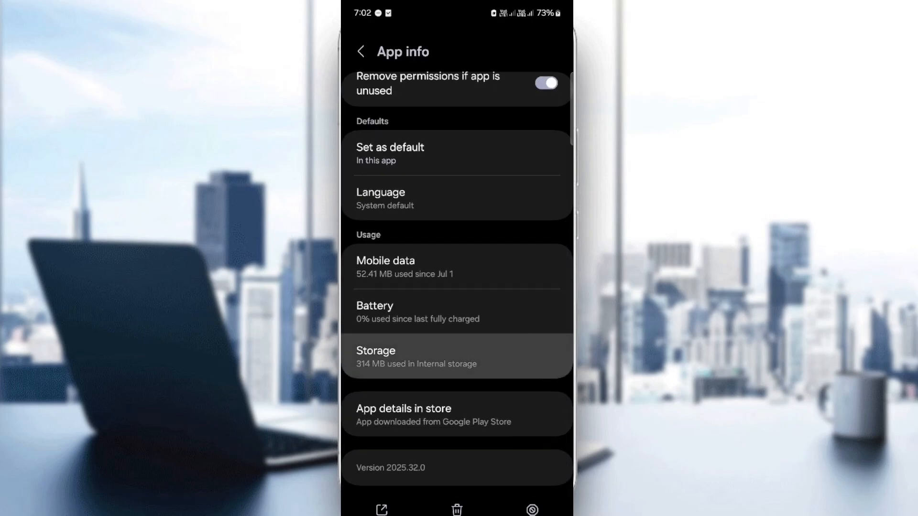
Step: Leave Reddit's App info page and return to the phone's home screen
{"action": "left_click", "coordinate": [376, 356]}
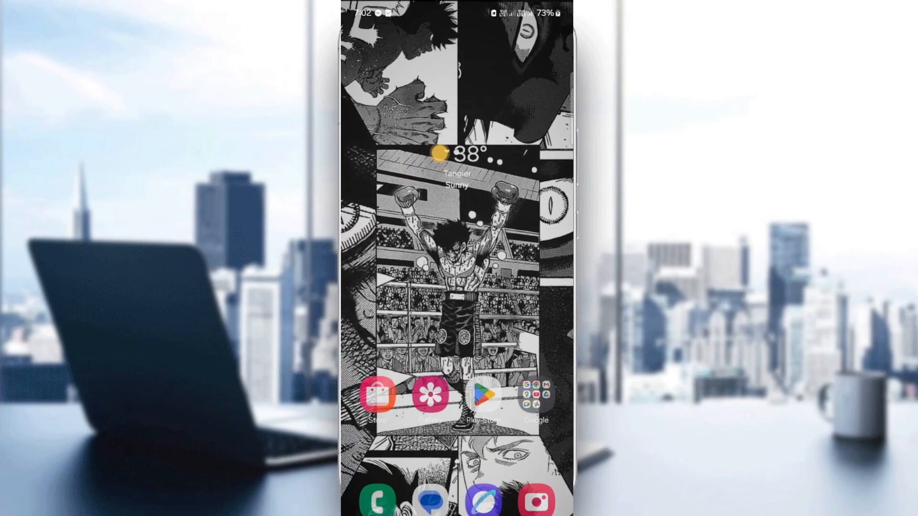
Step: Search 'red' in Play Store and land on Reddit's listing showing its install/update status
{"action": "left_click", "coordinate": [482, 395]}
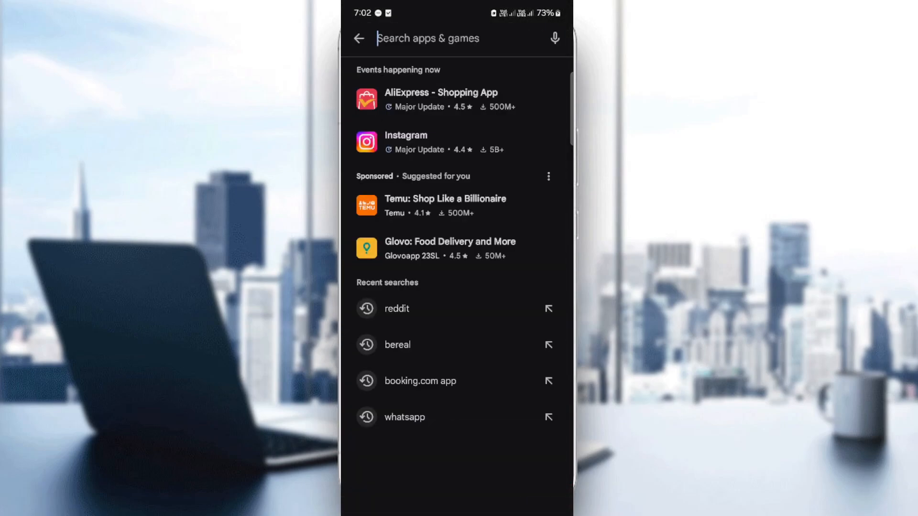
{"action": "type", "text": "red"}
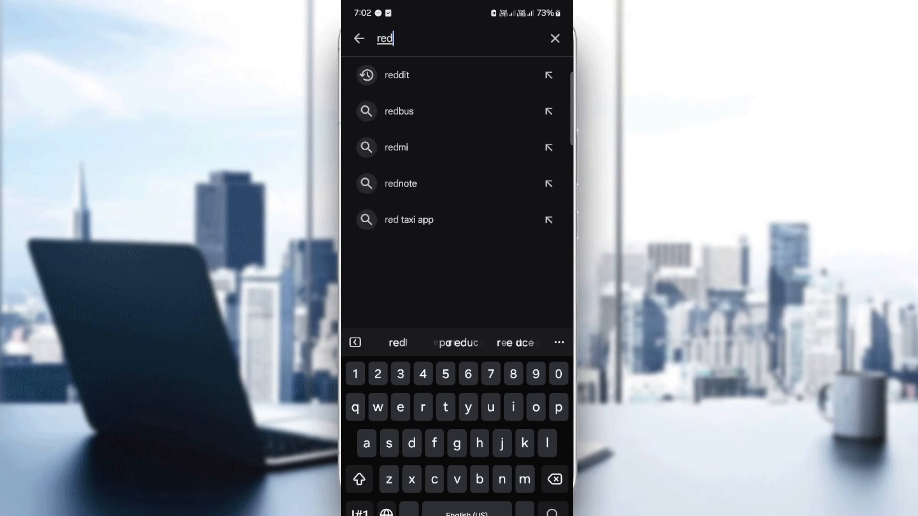
{"action": "left_click", "coordinate": [397, 75]}
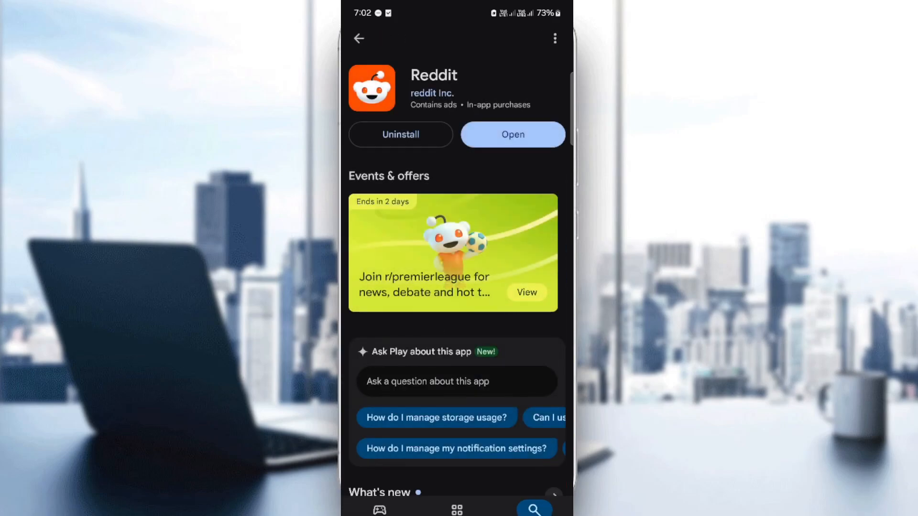